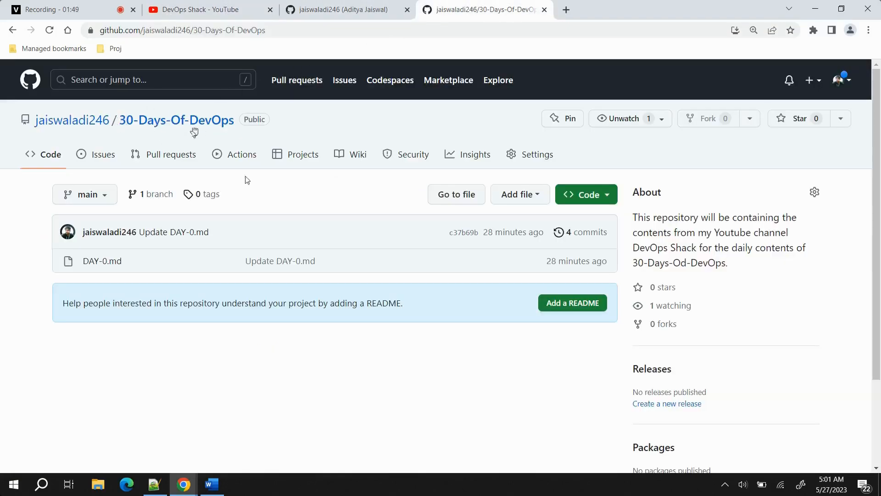
{"action": "mouse_move", "coordinate": [167, 276]}
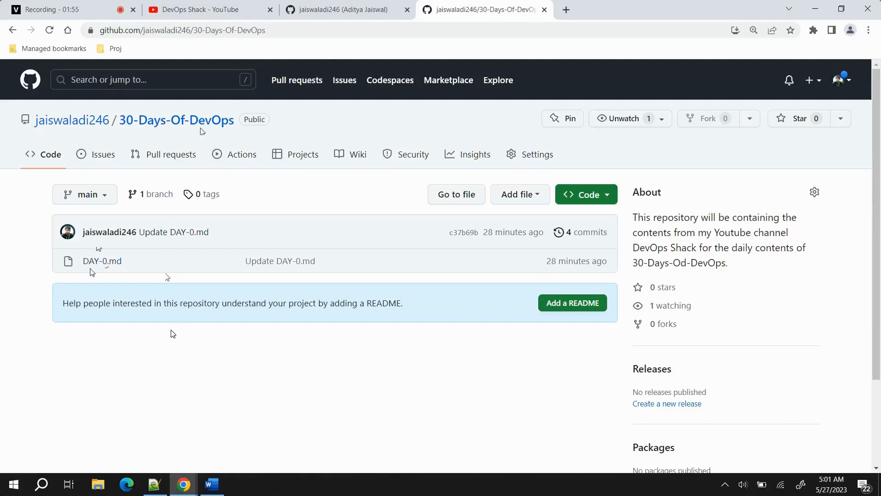
{"action": "mouse_move", "coordinate": [102, 260]}
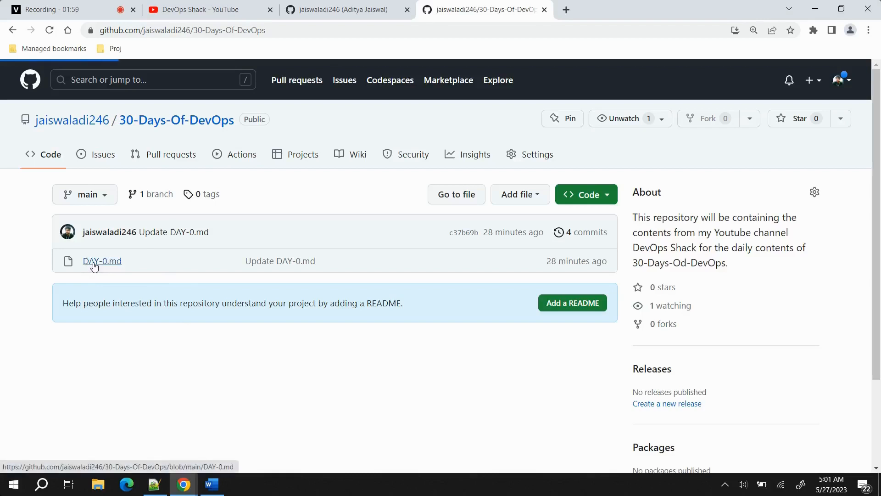
Open DAY-0.md and scroll through the Day 1–5 DevOps topics to Day 6–10
{"action": "left_click", "coordinate": [102, 261]}
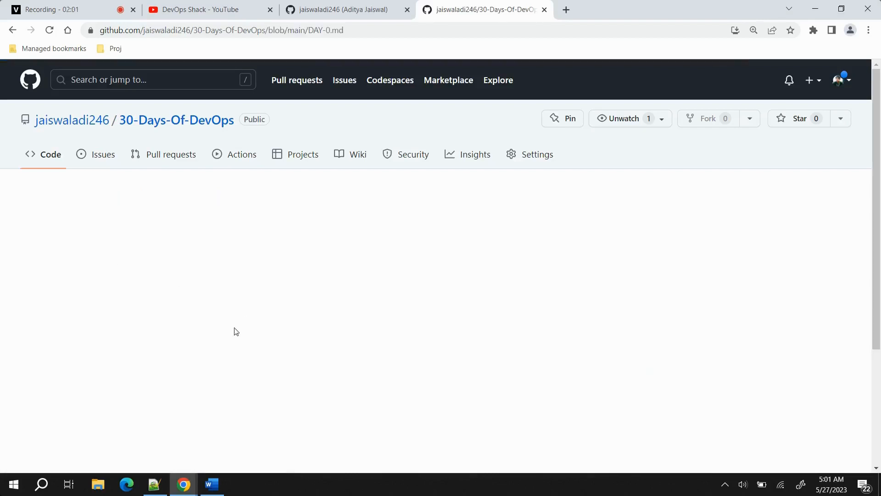
{"action": "mouse_move", "coordinate": [323, 355]}
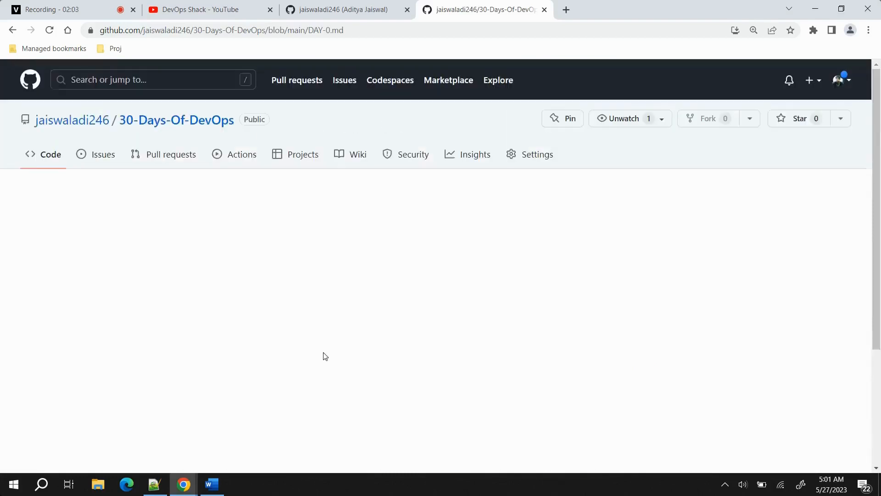
{"action": "mouse_move", "coordinate": [182, 147]}
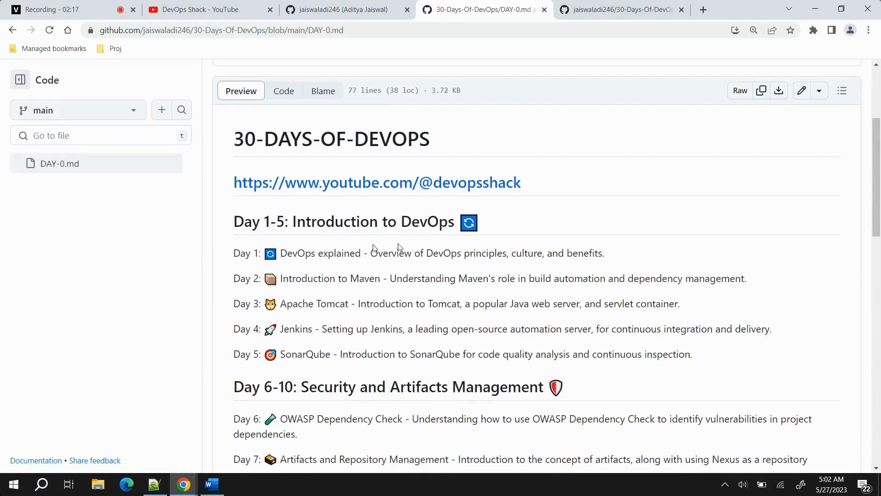
{"action": "mouse_move", "coordinate": [323, 303]}
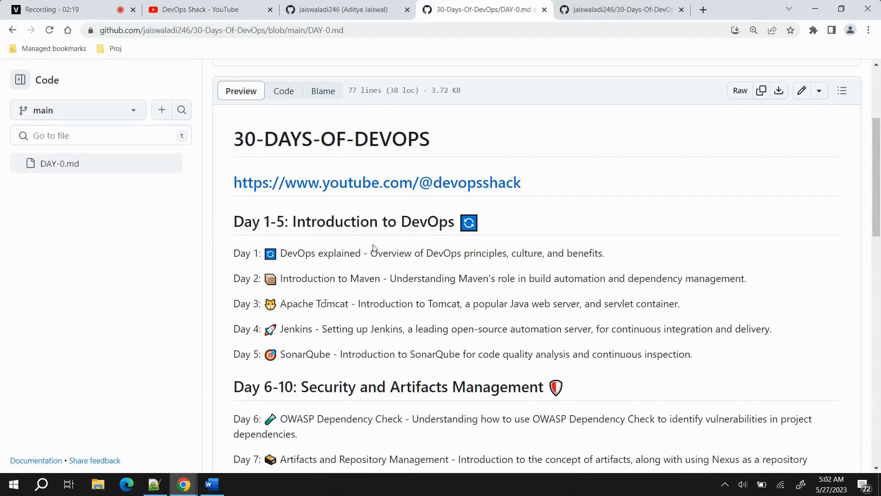
{"action": "mouse_move", "coordinate": [326, 270]}
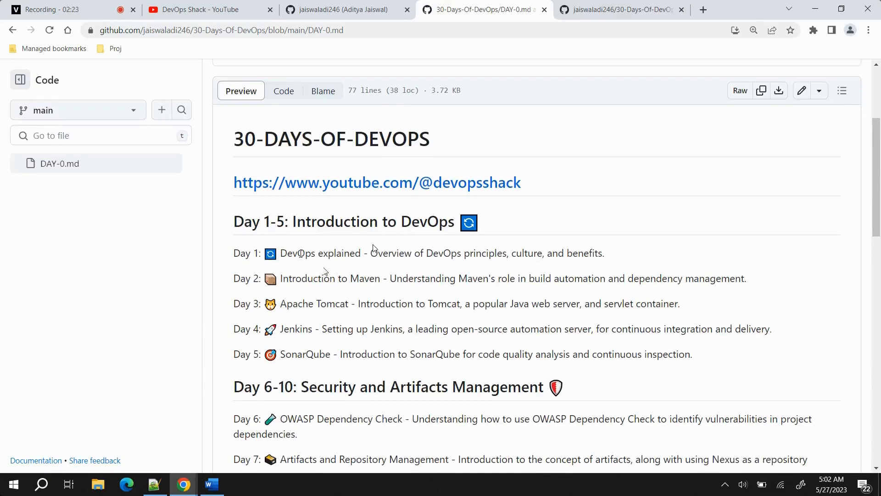
{"action": "mouse_move", "coordinate": [381, 244]}
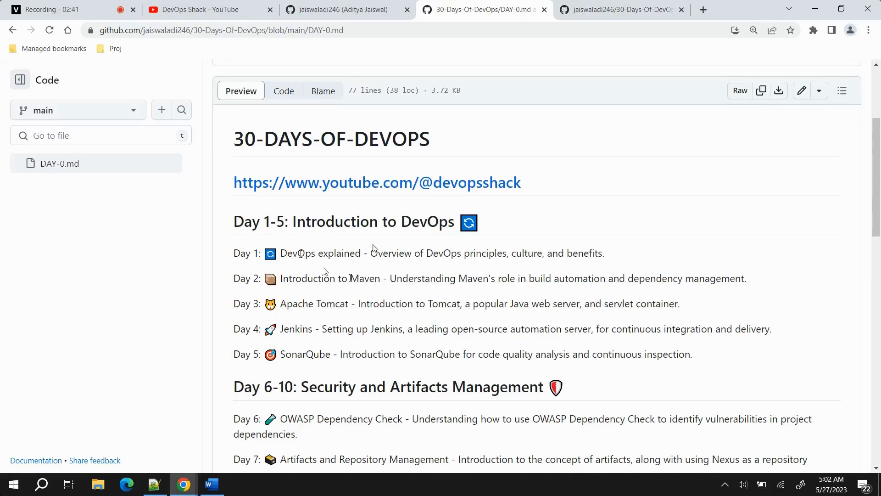
{"action": "mouse_move", "coordinate": [380, 245]}
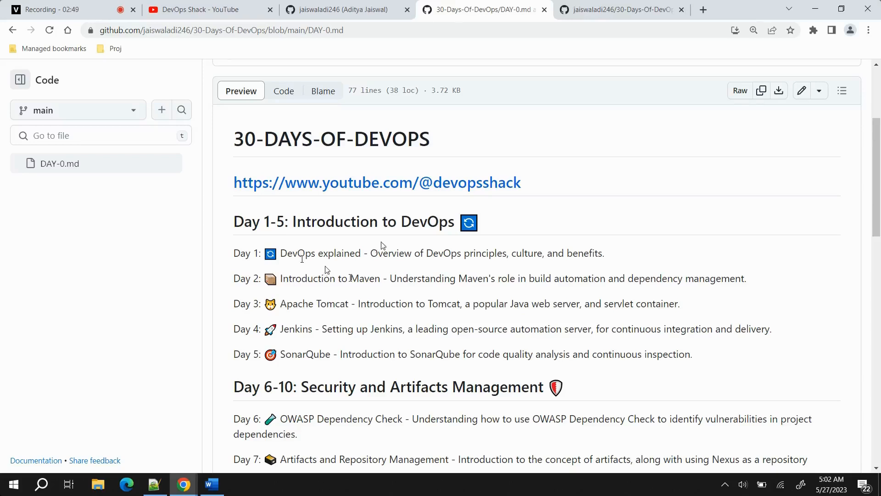
{"action": "mouse_move", "coordinate": [237, 382]}
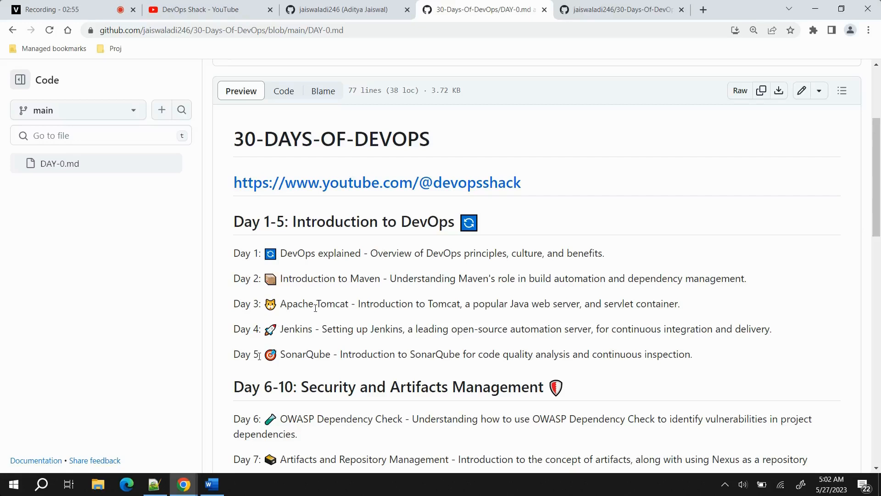
{"action": "mouse_move", "coordinate": [316, 327]}
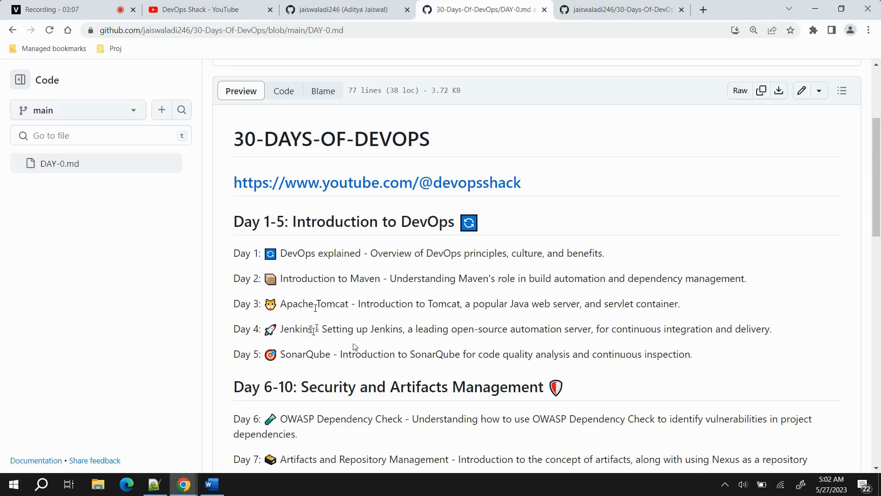
{"action": "mouse_move", "coordinate": [298, 323]}
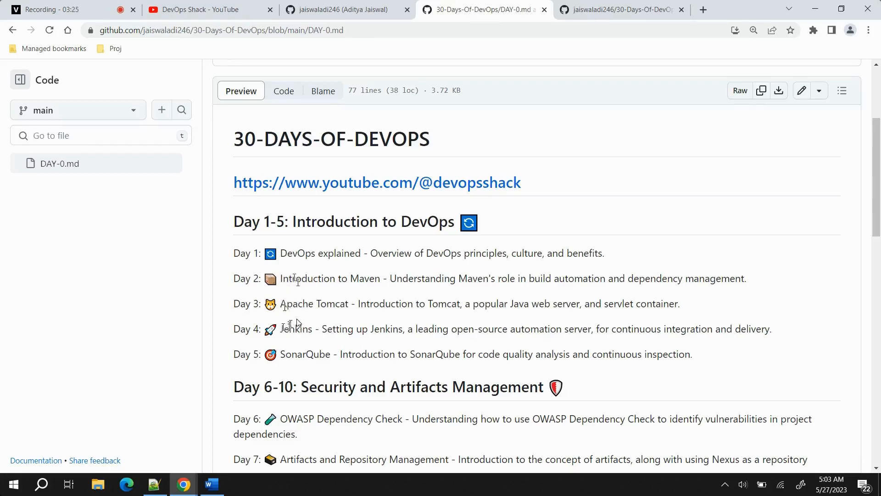
{"action": "mouse_move", "coordinate": [288, 317]}
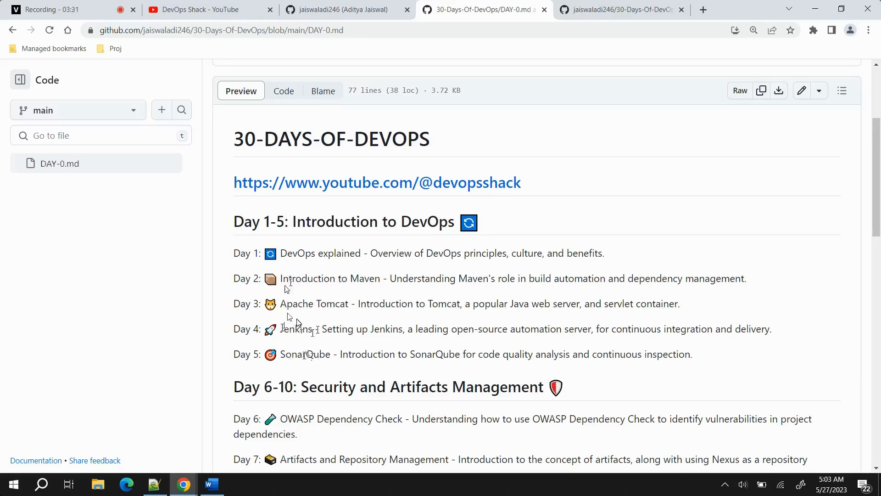
{"action": "scroll", "scroll_direction": "down", "scroll_amount": 3}
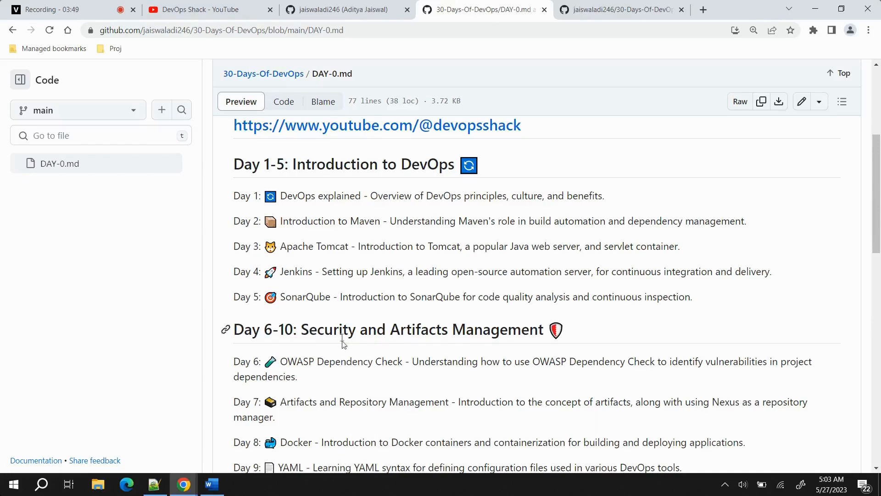
{"action": "scroll", "scroll_direction": "down", "scroll_amount": 3}
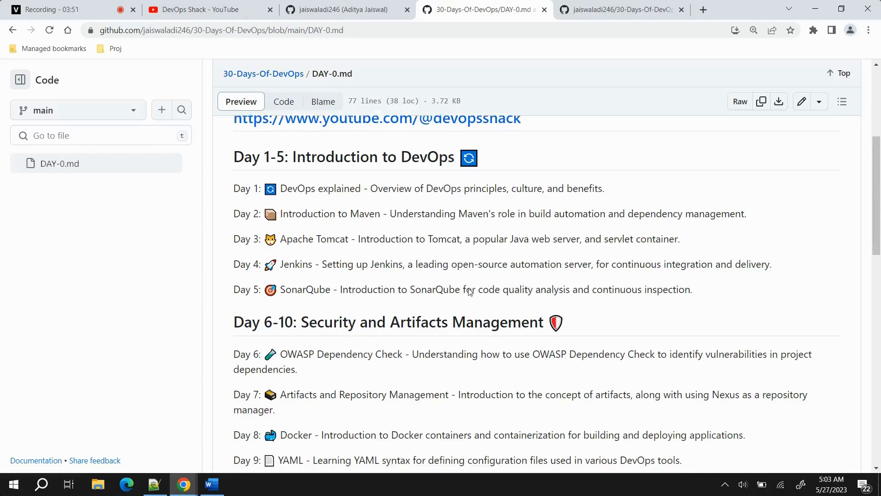
{"action": "scroll", "scroll_direction": "down", "scroll_amount": 3}
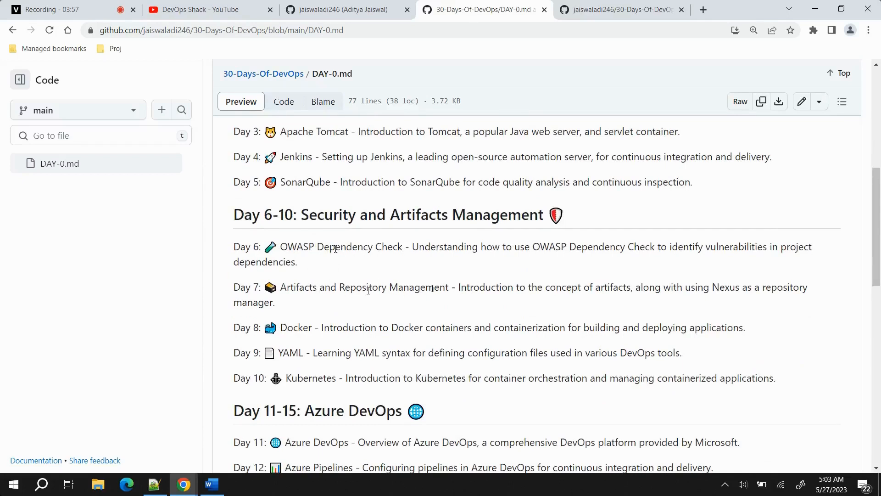
{"action": "mouse_move", "coordinate": [714, 287]}
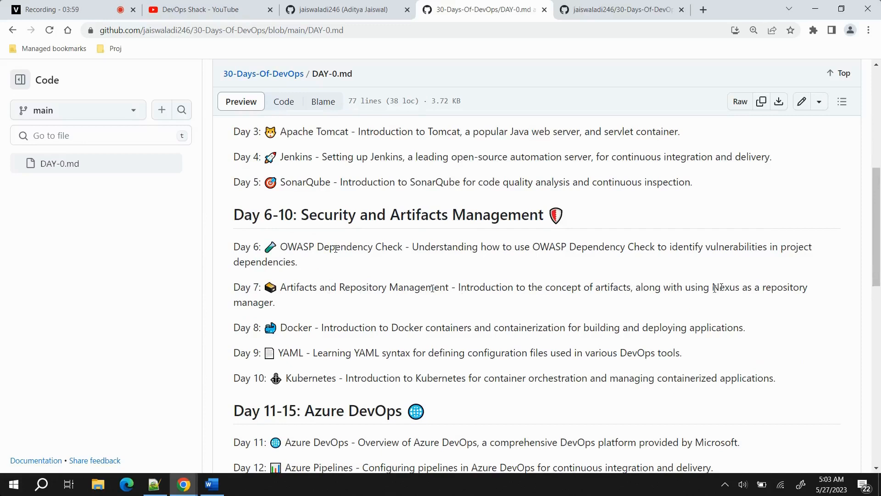
{"action": "mouse_move", "coordinate": [719, 299]}
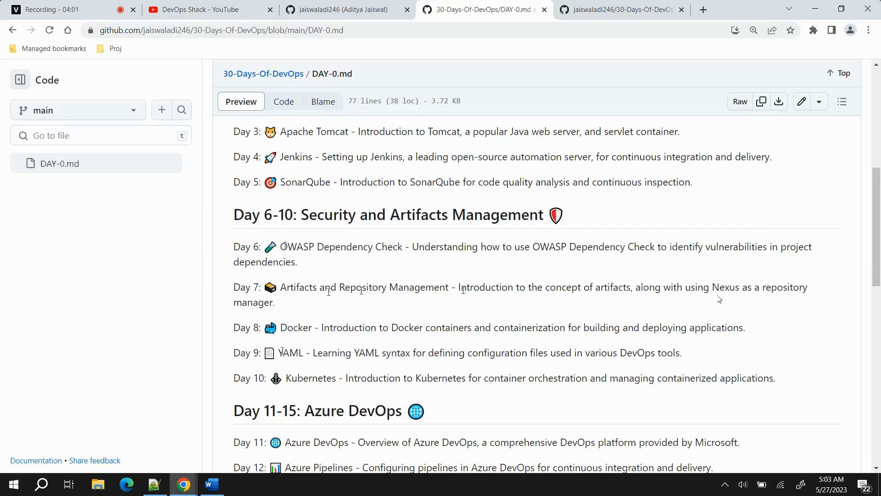
{"action": "double_click", "coordinate": [290, 352]}
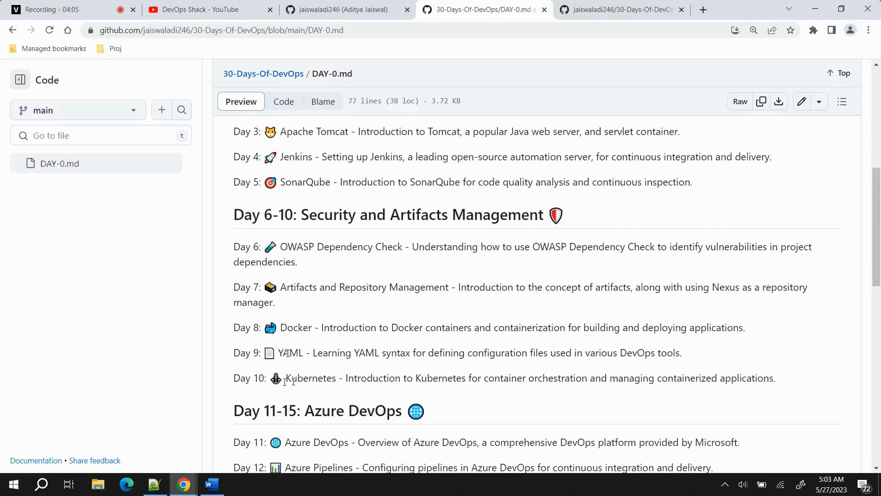
{"action": "left_click_drag", "start_coordinate": [285, 378], "coordinate": [718, 378]}
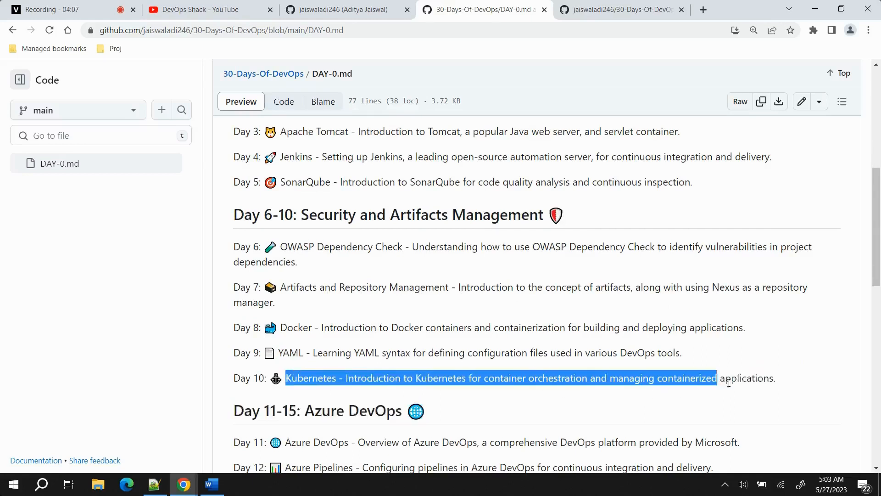
{"action": "left_click", "coordinate": [353, 377]}
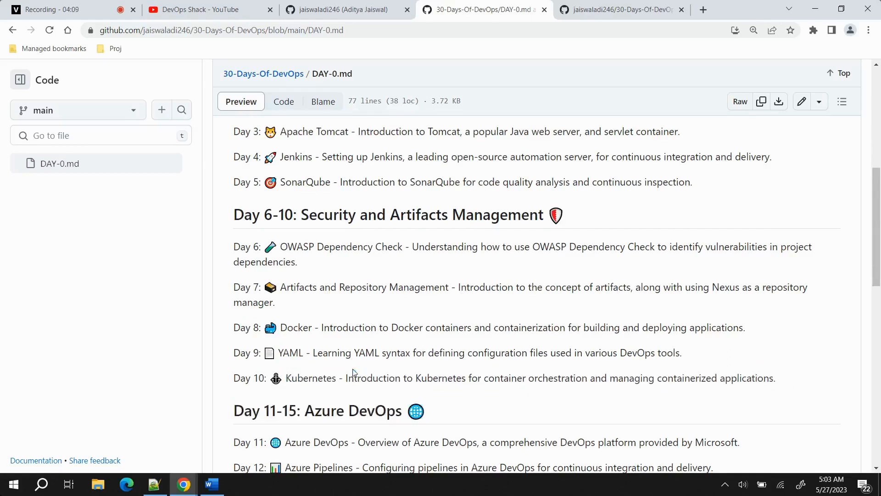
{"action": "double_click", "coordinate": [297, 327]}
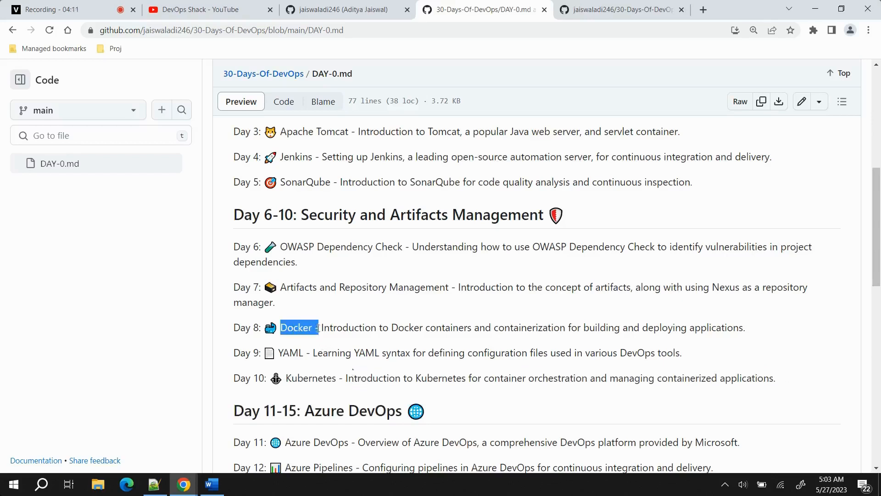
{"action": "left_click_drag", "start_coordinate": [300, 327], "coordinate": [618, 328]}
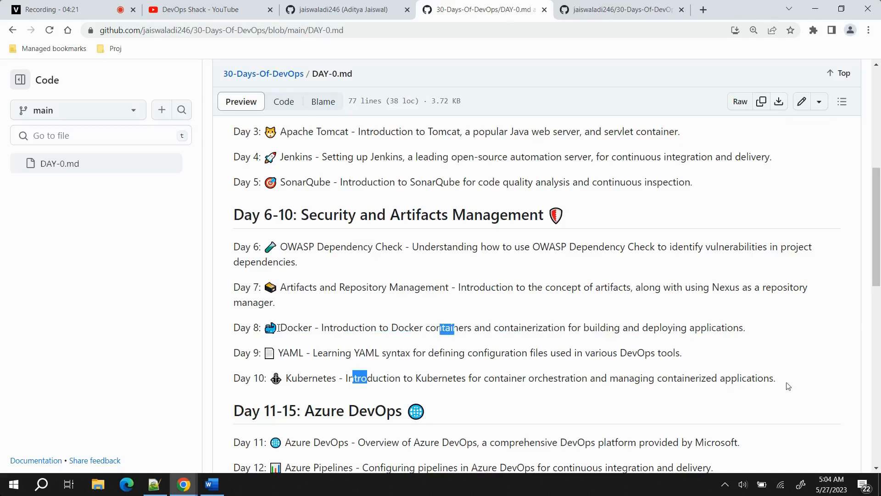
{"action": "mouse_move", "coordinate": [787, 382]}
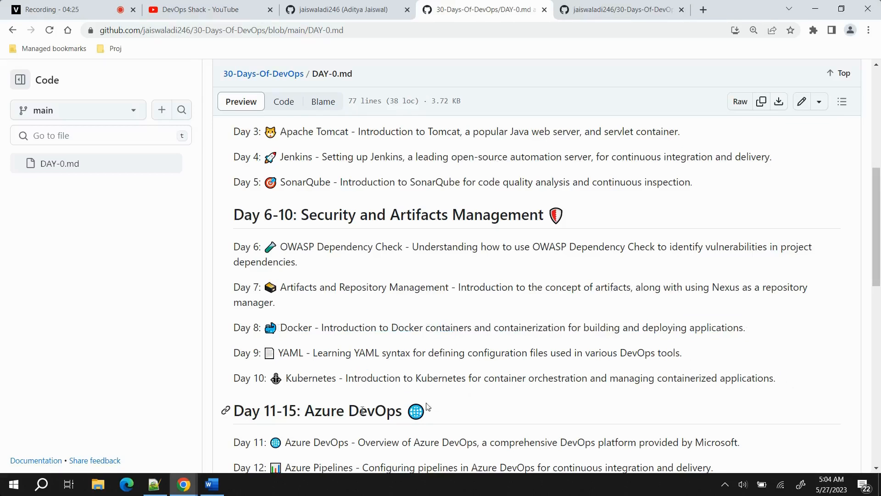
{"action": "double_click", "coordinate": [308, 378]}
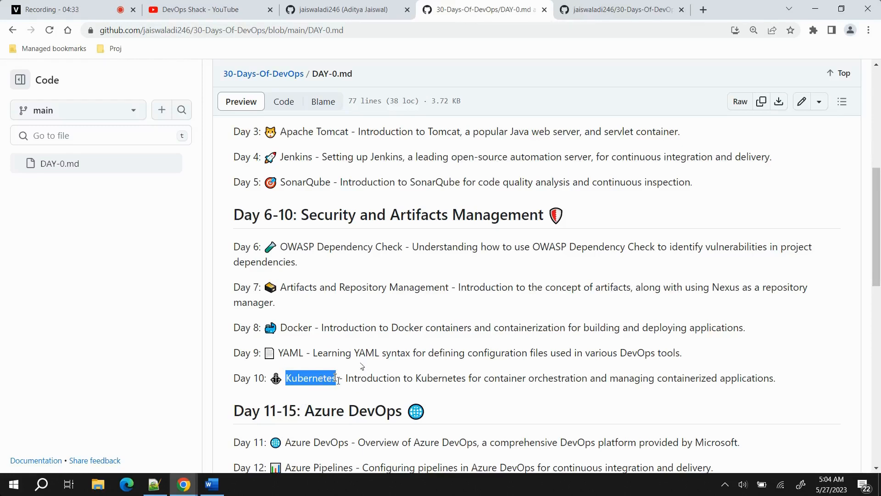
{"action": "mouse_move", "coordinate": [302, 401]}
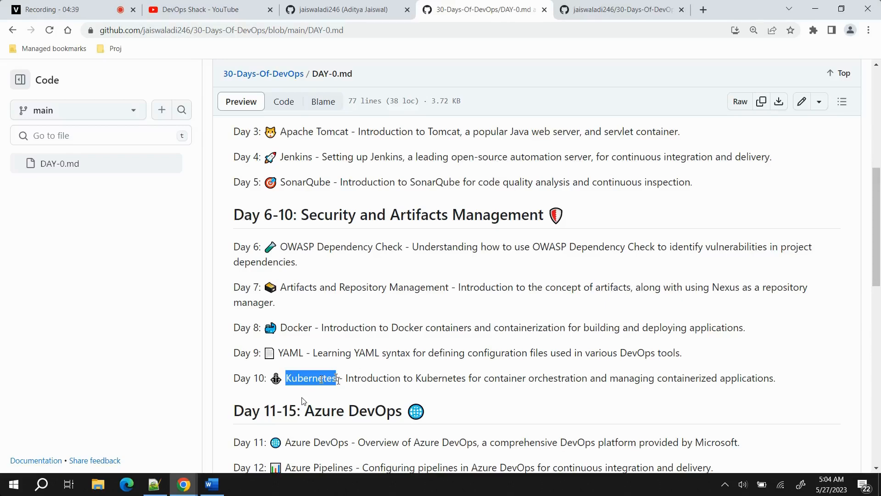
{"action": "scroll", "scroll_direction": "down", "scroll_amount": 3}
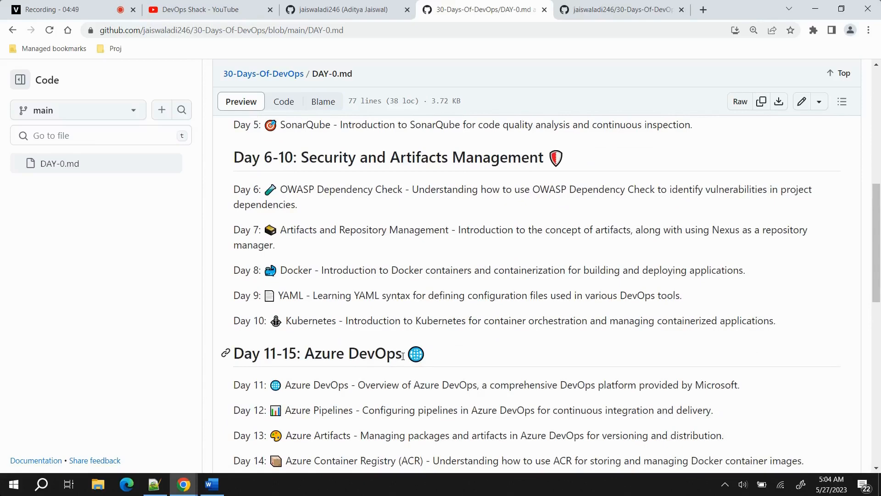
{"action": "scroll", "scroll_direction": "down", "scroll_amount": 3}
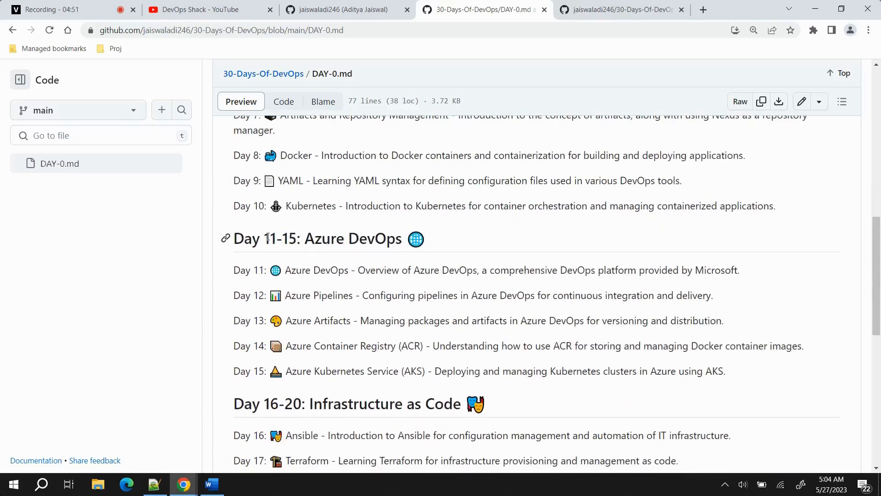
{"action": "scroll", "scroll_direction": "down", "scroll_amount": 3}
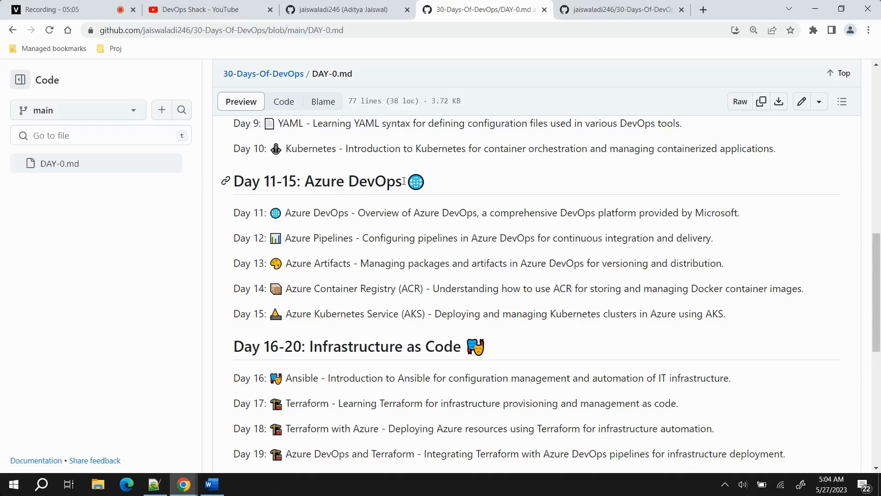
{"action": "mouse_move", "coordinate": [345, 225]}
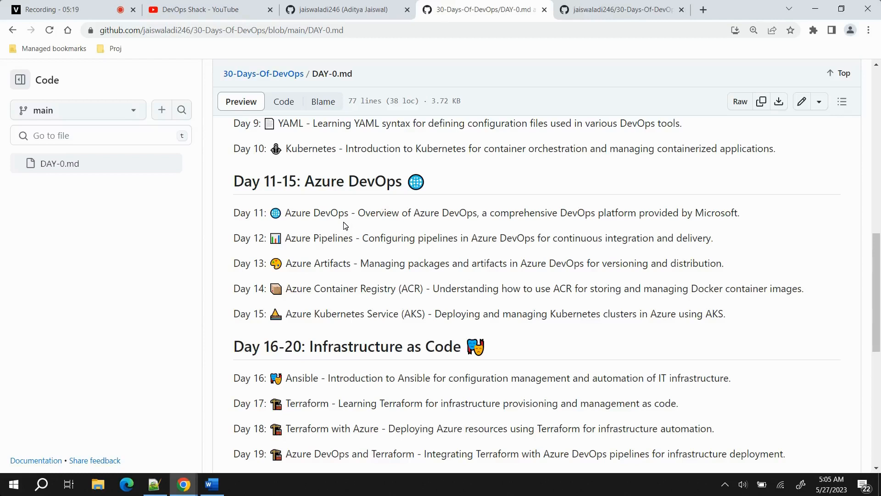
{"action": "mouse_move", "coordinate": [309, 227]}
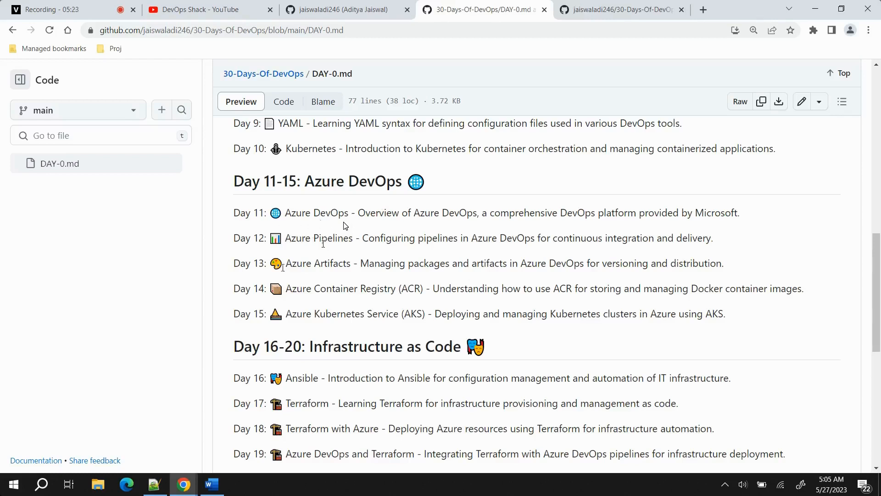
{"action": "mouse_move", "coordinate": [410, 326]}
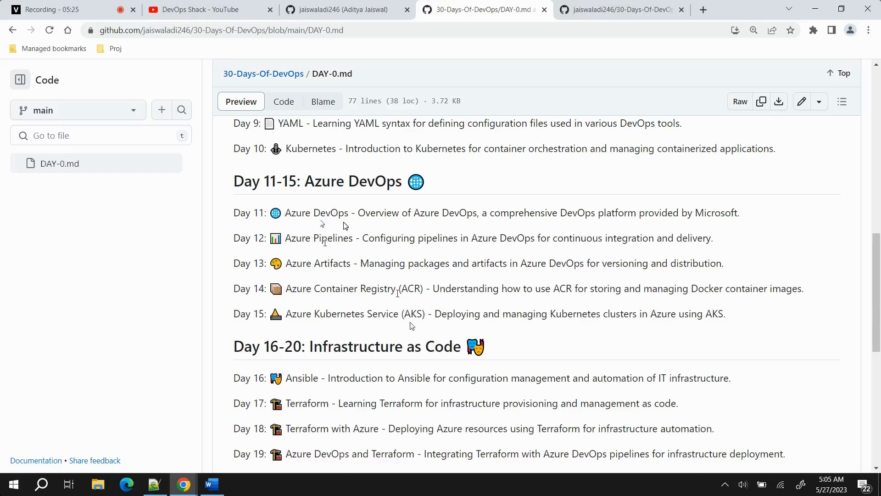
{"action": "mouse_move", "coordinate": [430, 331]}
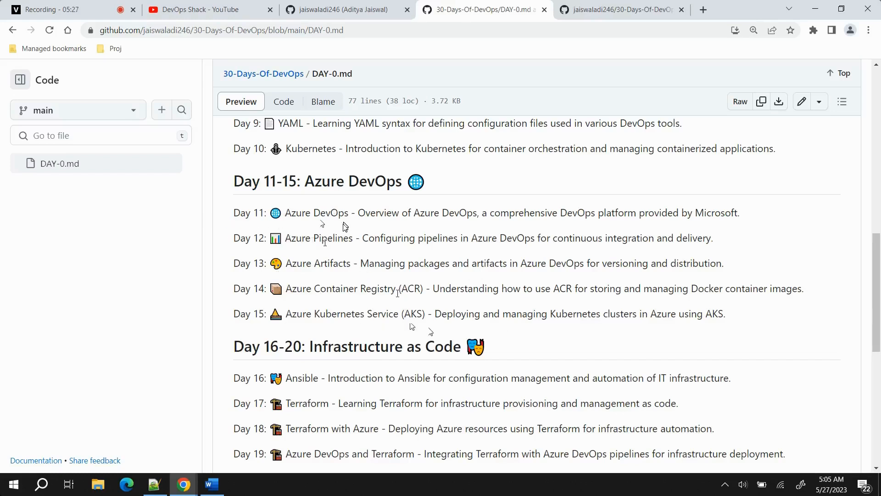
{"action": "mouse_move", "coordinate": [395, 279]}
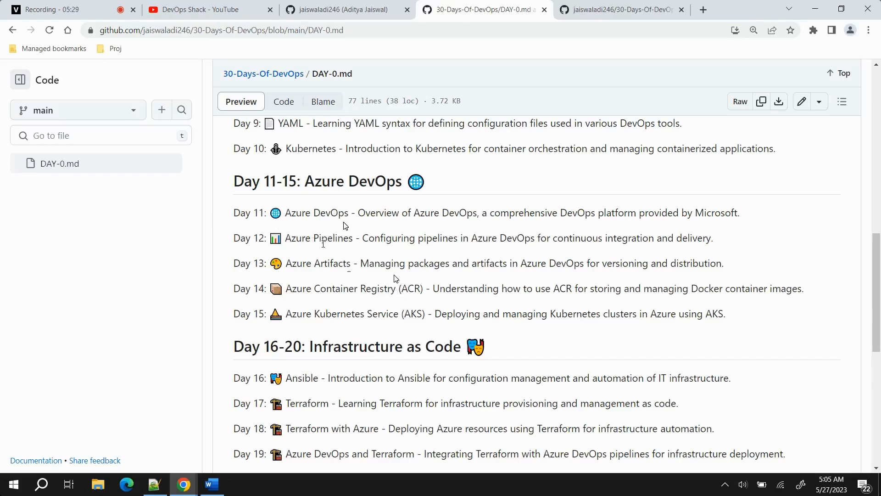
{"action": "mouse_move", "coordinate": [430, 331]}
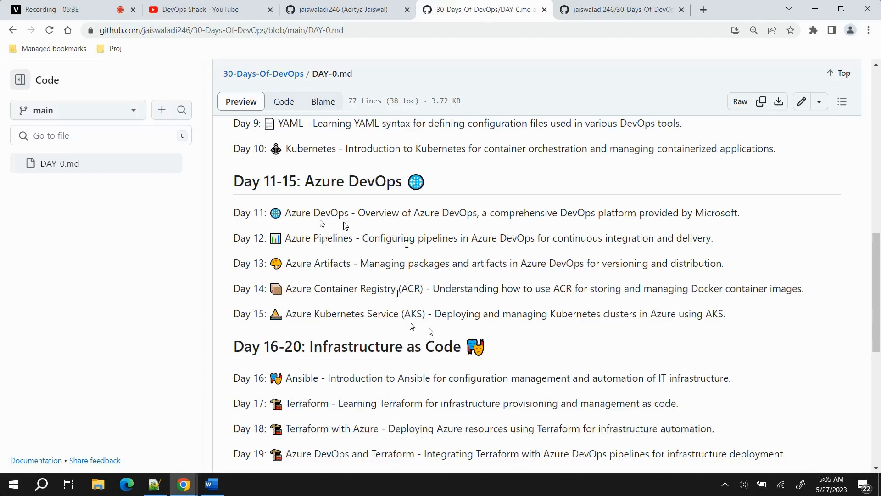
Scroll past the Day 16–20 Infrastructure as Code topics to the Day 21–30 headings
{"action": "scroll", "scroll_direction": "down", "scroll_amount": 3}
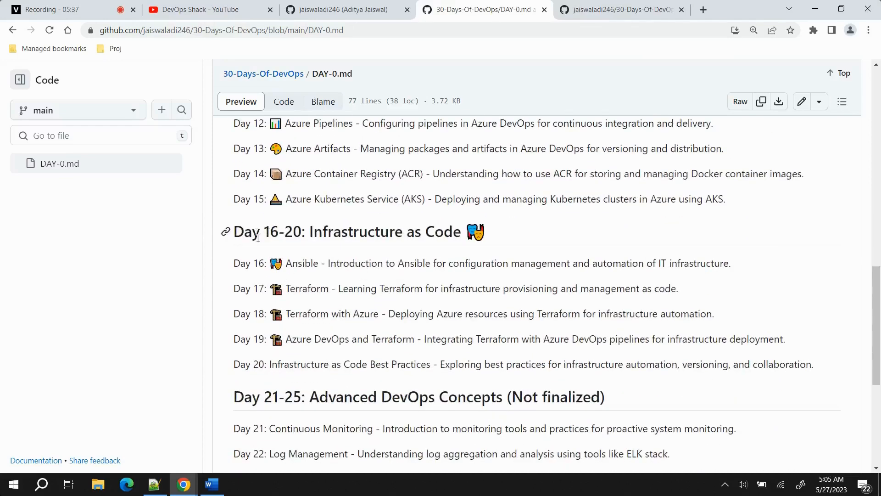
{"action": "mouse_move", "coordinate": [334, 237]}
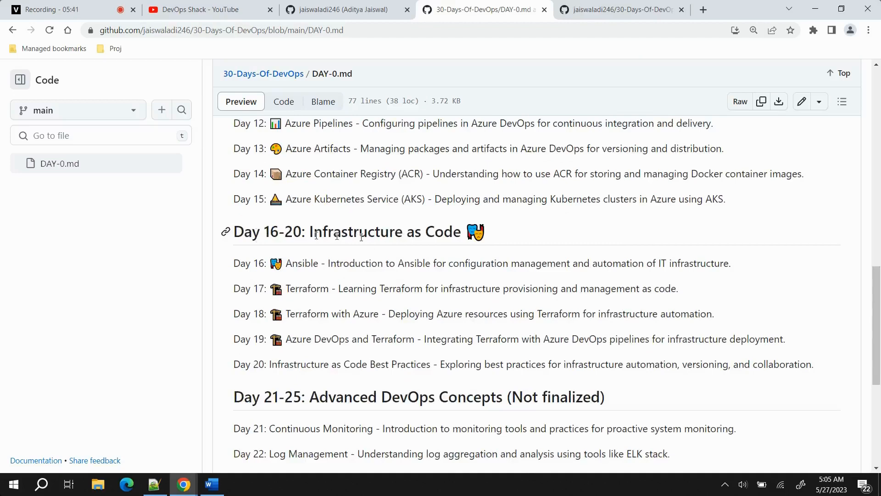
{"action": "mouse_move", "coordinate": [388, 247]}
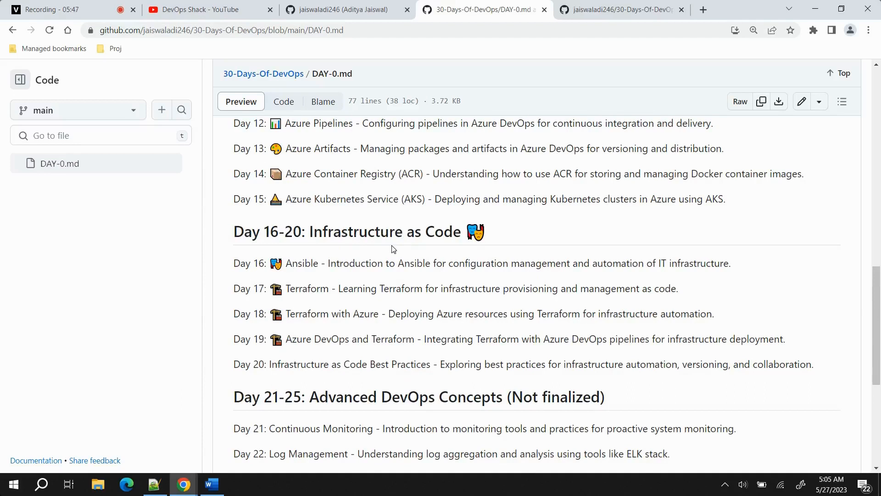
{"action": "mouse_move", "coordinate": [319, 298]}
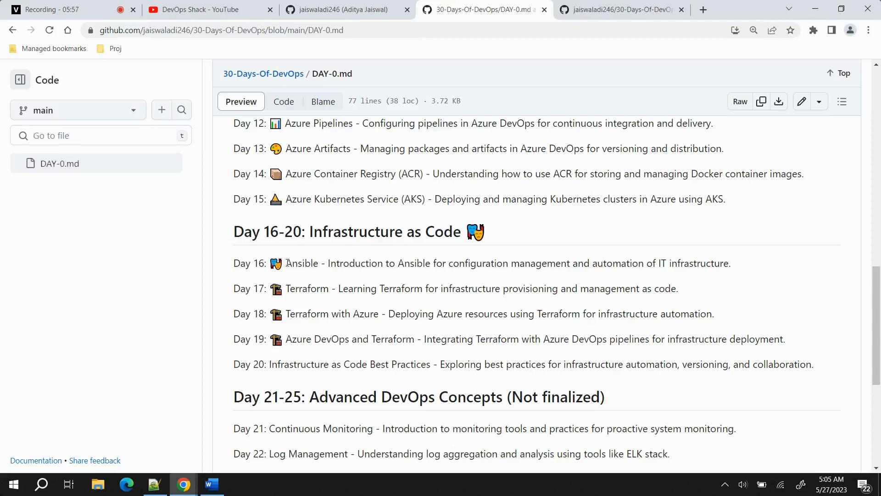
{"action": "mouse_move", "coordinate": [258, 279]}
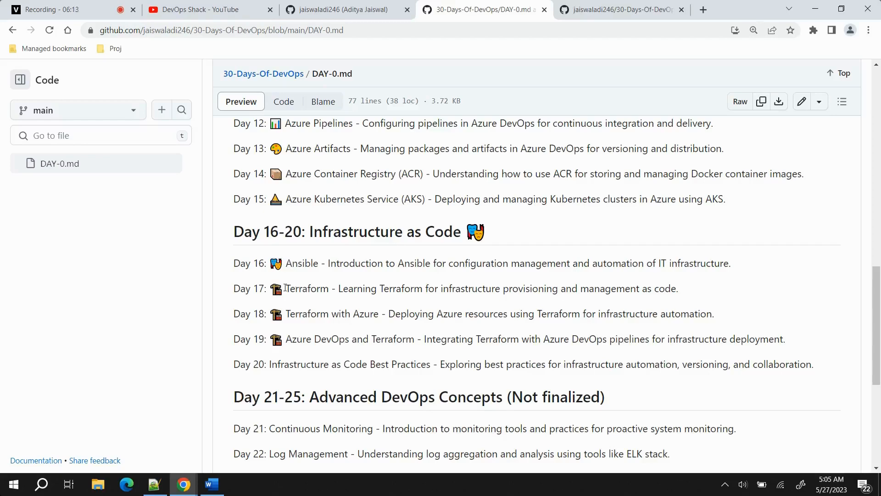
{"action": "scroll", "scroll_direction": "down", "scroll_amount": 3}
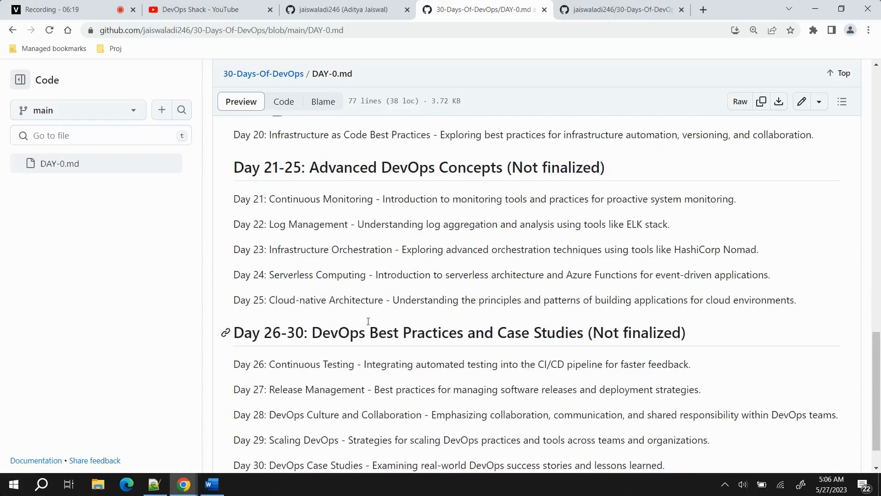
Scroll to the roadmap's Day 30 end and highlight 'Continuous Monitoring' on Day 21
{"action": "scroll", "scroll_direction": "down", "scroll_amount": 3}
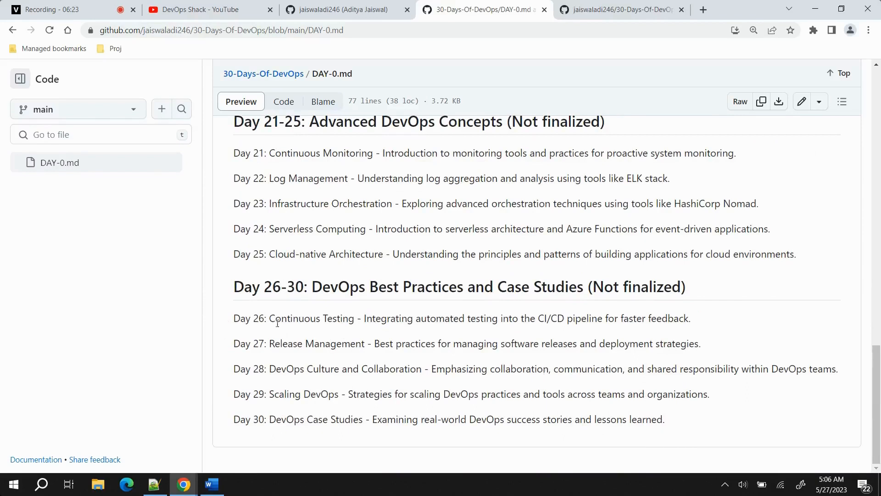
{"action": "mouse_move", "coordinate": [638, 445]}
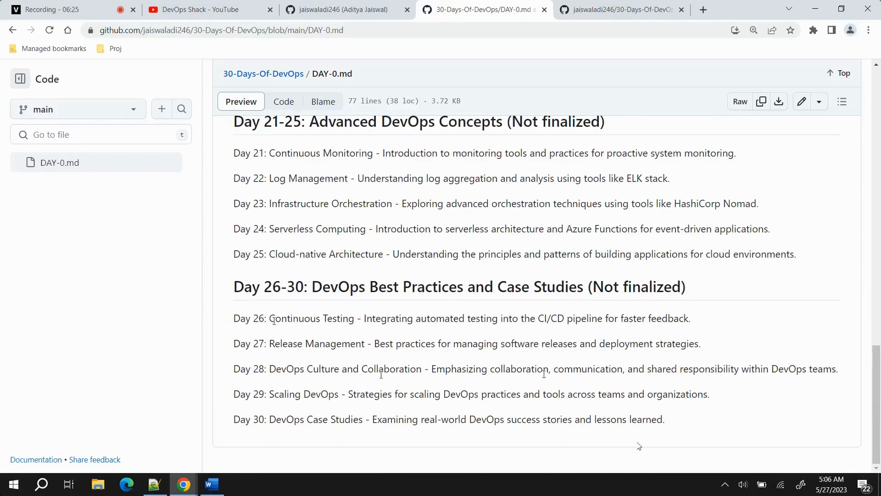
{"action": "mouse_move", "coordinate": [638, 445]}
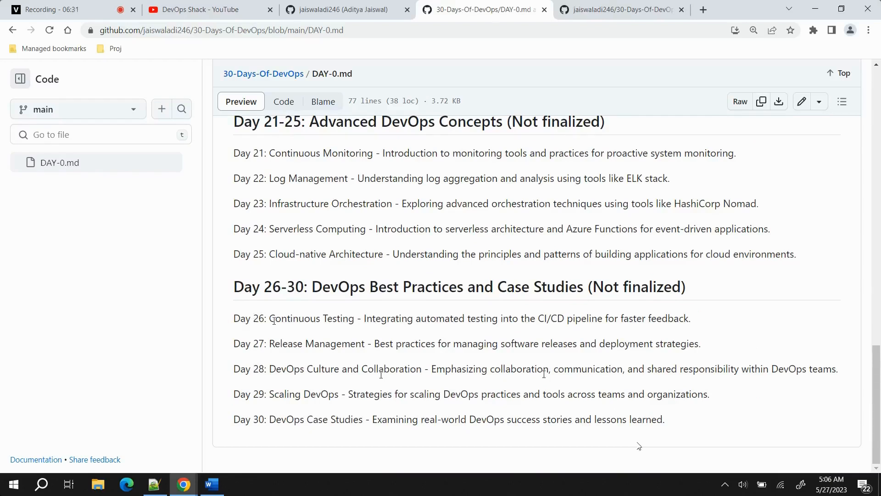
{"action": "mouse_move", "coordinate": [312, 214]}
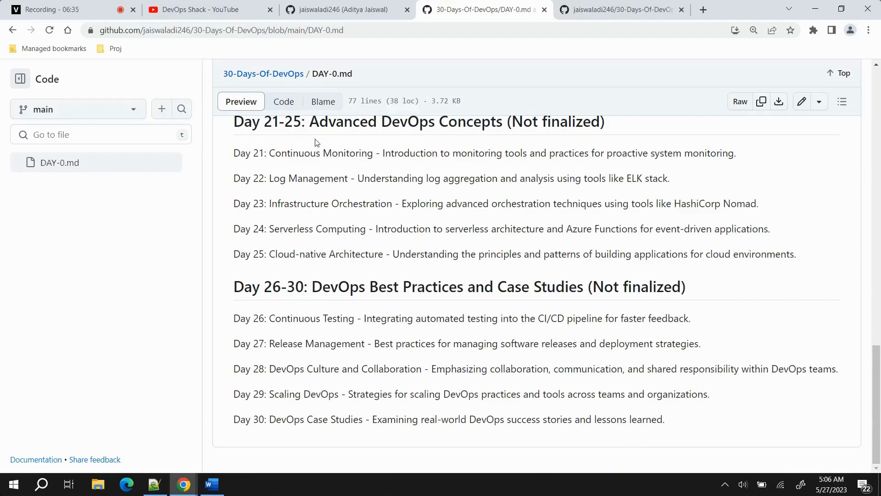
{"action": "mouse_move", "coordinate": [638, 445]}
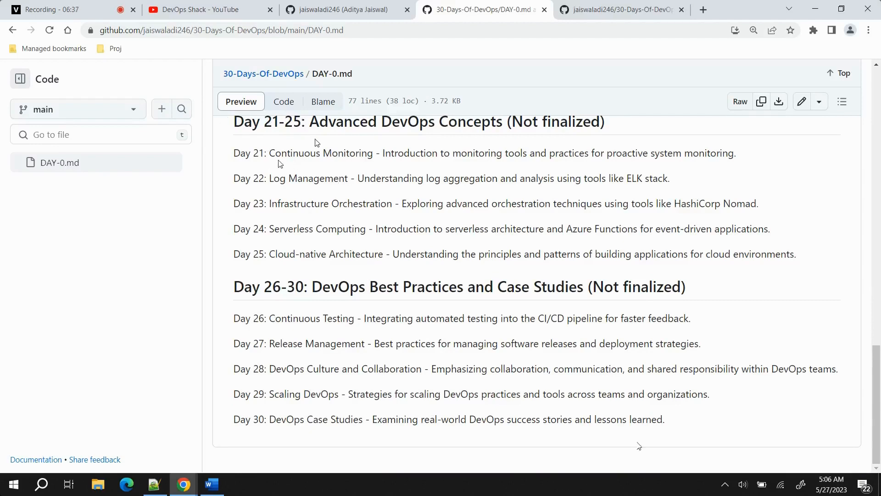
{"action": "double_click", "coordinate": [320, 153]}
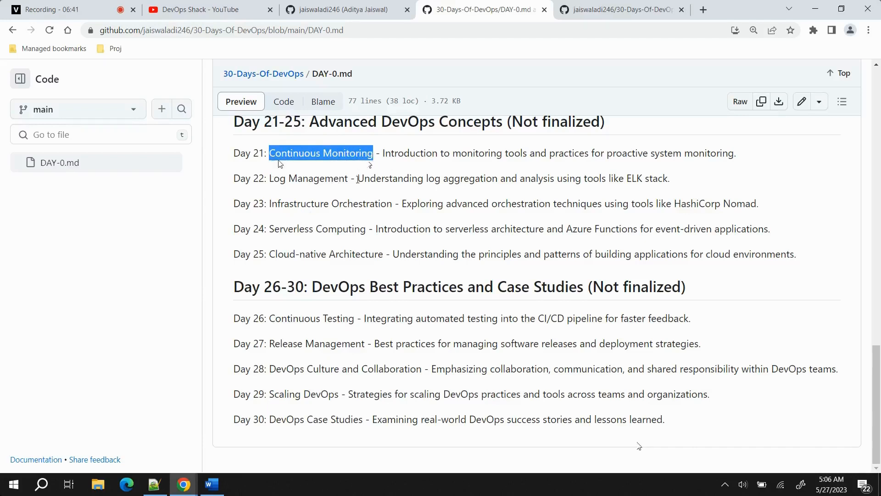
{"action": "mouse_move", "coordinate": [336, 220]}
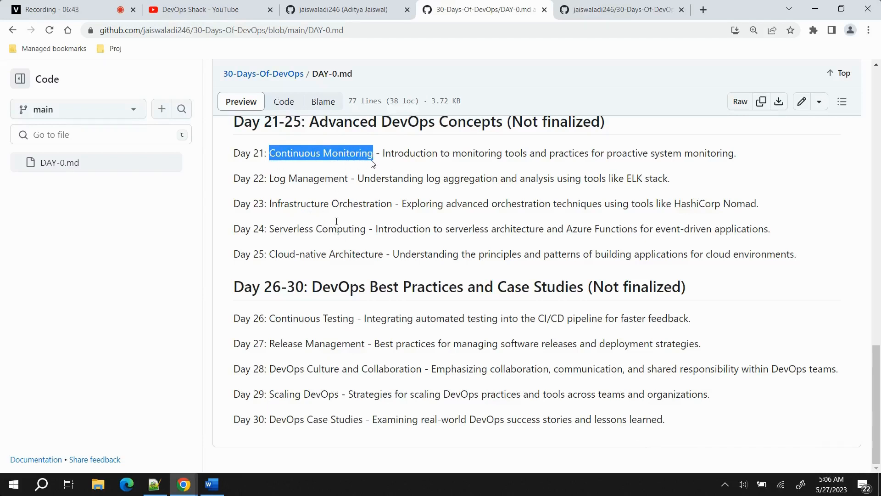
{"action": "mouse_move", "coordinate": [638, 446]}
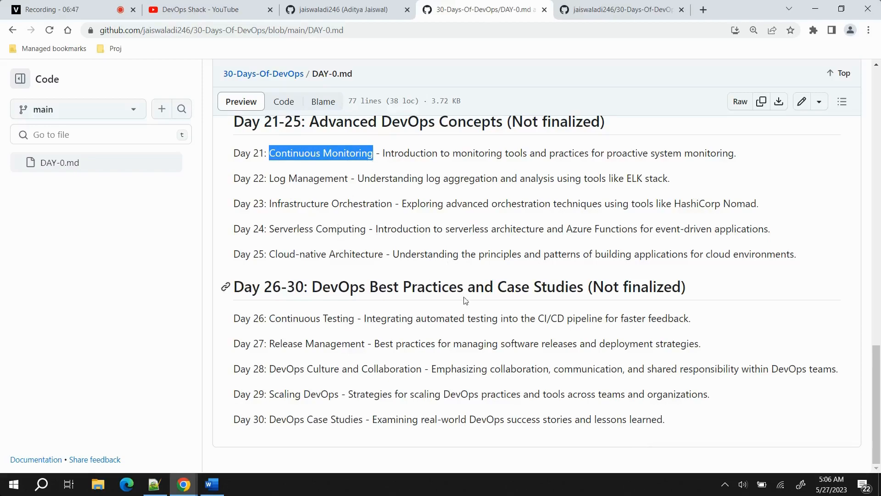
Scroll back up and use the 30-Days-Of-DevOps breadcrumb to reach the repository home
{"action": "scroll", "scroll_direction": "up", "scroll_amount": 3}
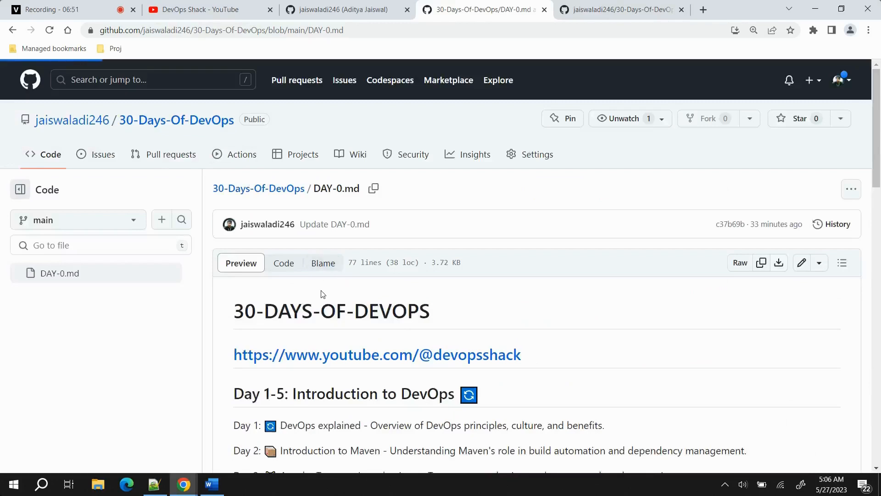
{"action": "mouse_move", "coordinate": [354, 341]}
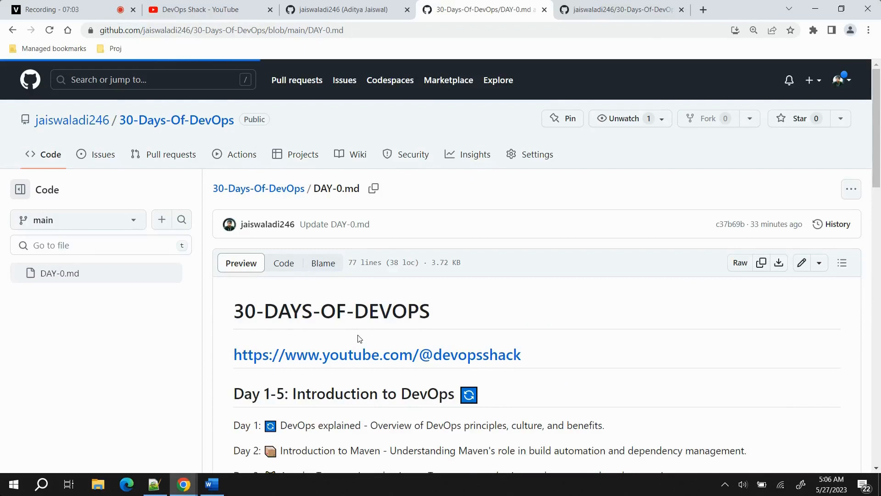
{"action": "left_click", "coordinate": [176, 119]}
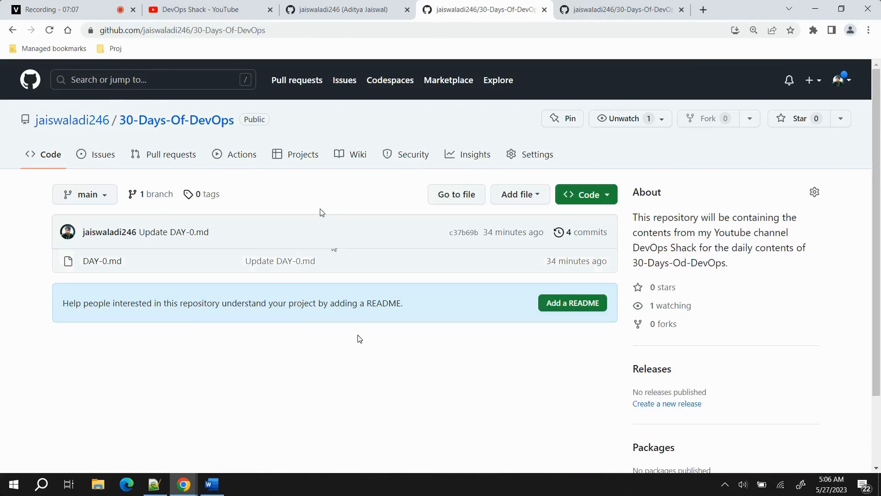
{"action": "left_click", "coordinate": [207, 9]}
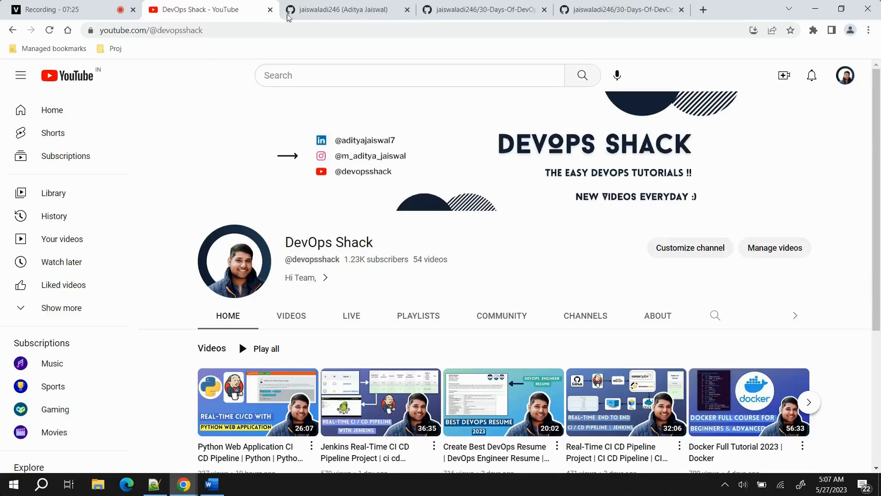
{"action": "left_click", "coordinate": [483, 9]}
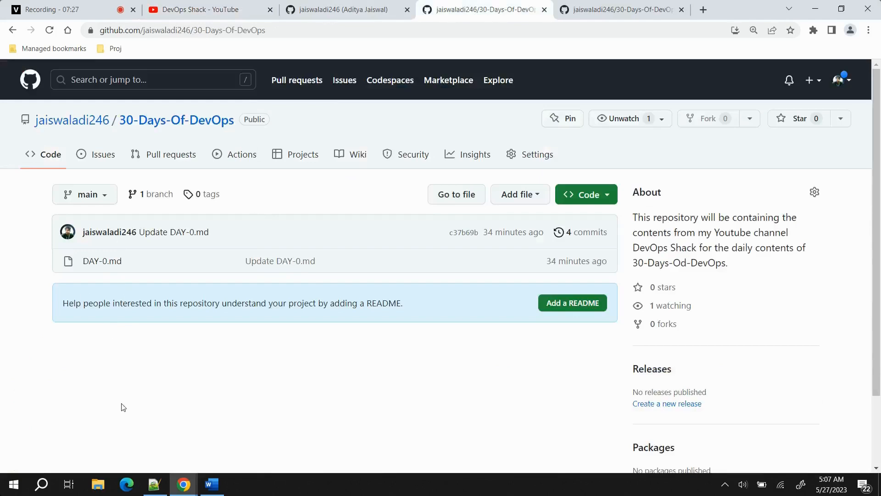
{"action": "mouse_move", "coordinate": [256, 208]}
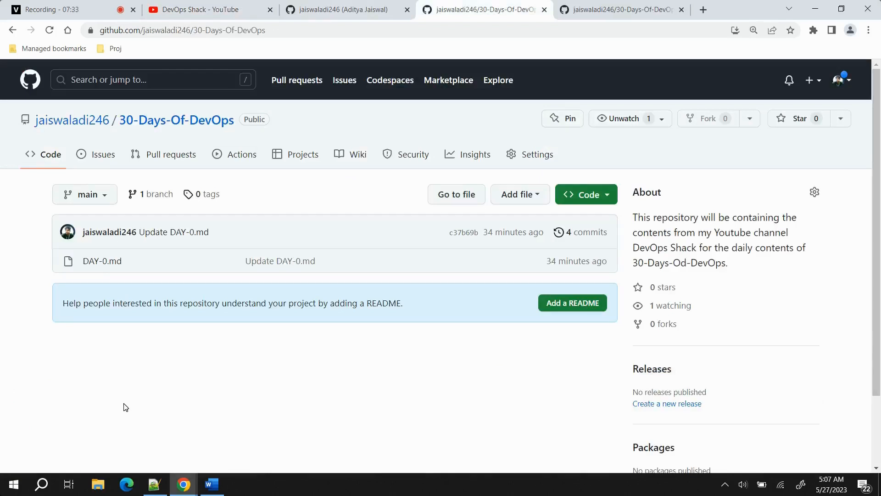
{"action": "mouse_move", "coordinate": [254, 208]}
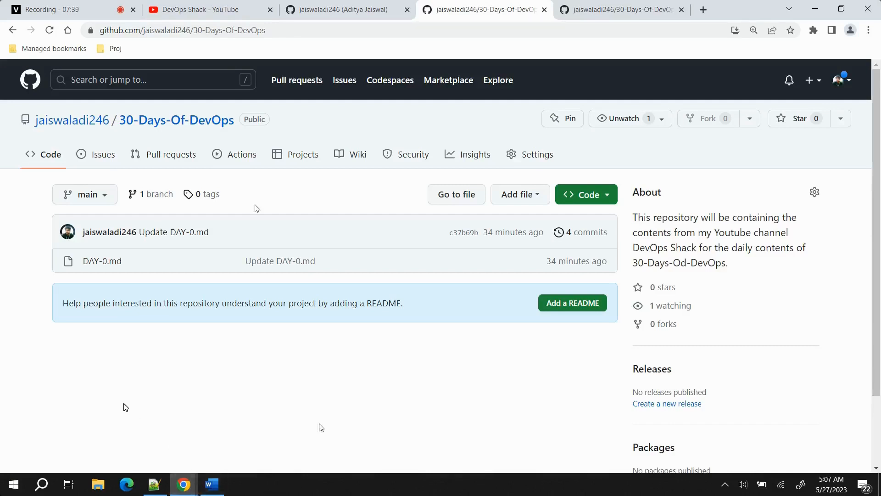
{"action": "mouse_move", "coordinate": [329, 375]}
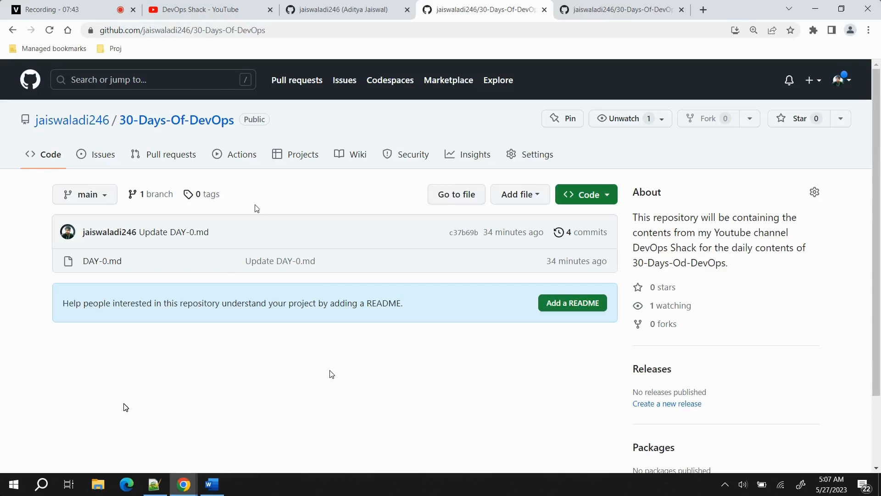
{"action": "mouse_move", "coordinate": [638, 288]}
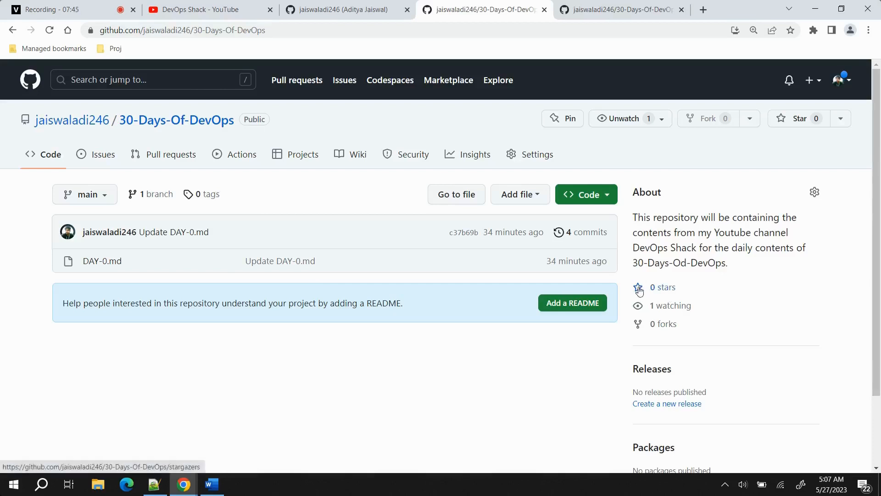
Follow the '0 stars' link in the About sidebar to the Stargazers page
{"action": "left_click", "coordinate": [661, 288]}
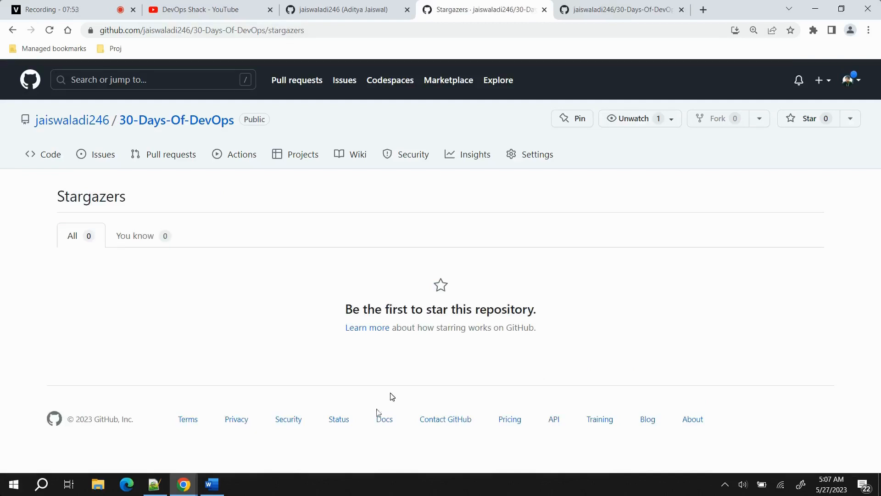
{"action": "mouse_move", "coordinate": [170, 154]}
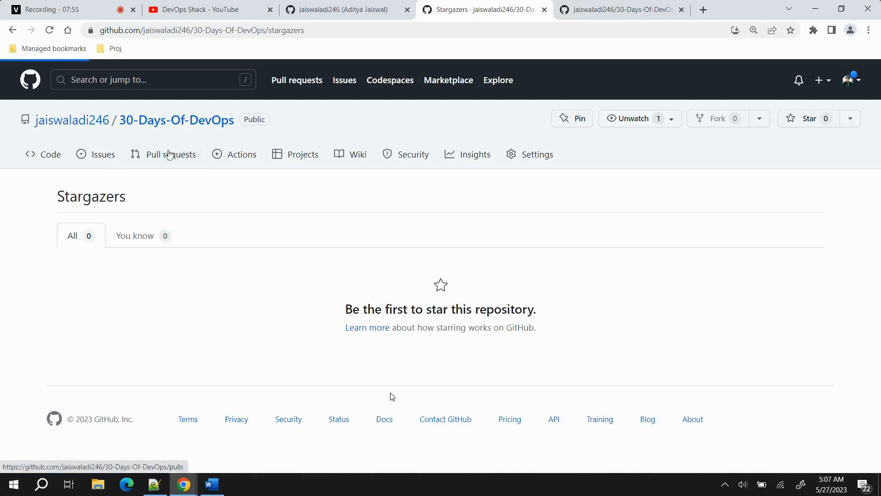
Check the VEED.io Recording tab, then switch to the DevOps Shack YouTube tab
{"action": "left_click", "coordinate": [43, 154]}
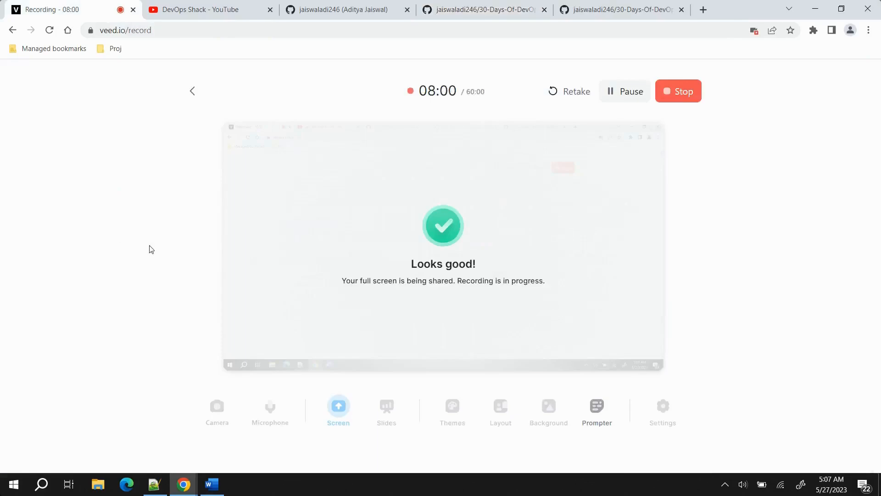
{"action": "left_click", "coordinate": [208, 9]}
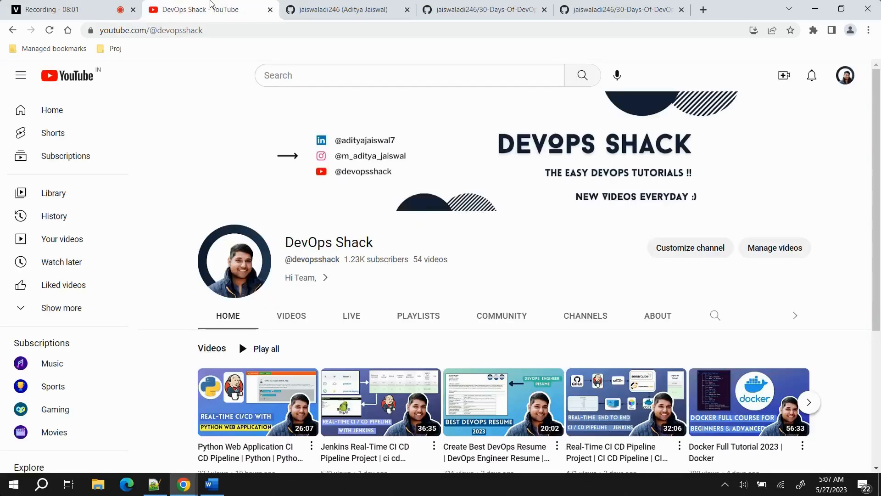